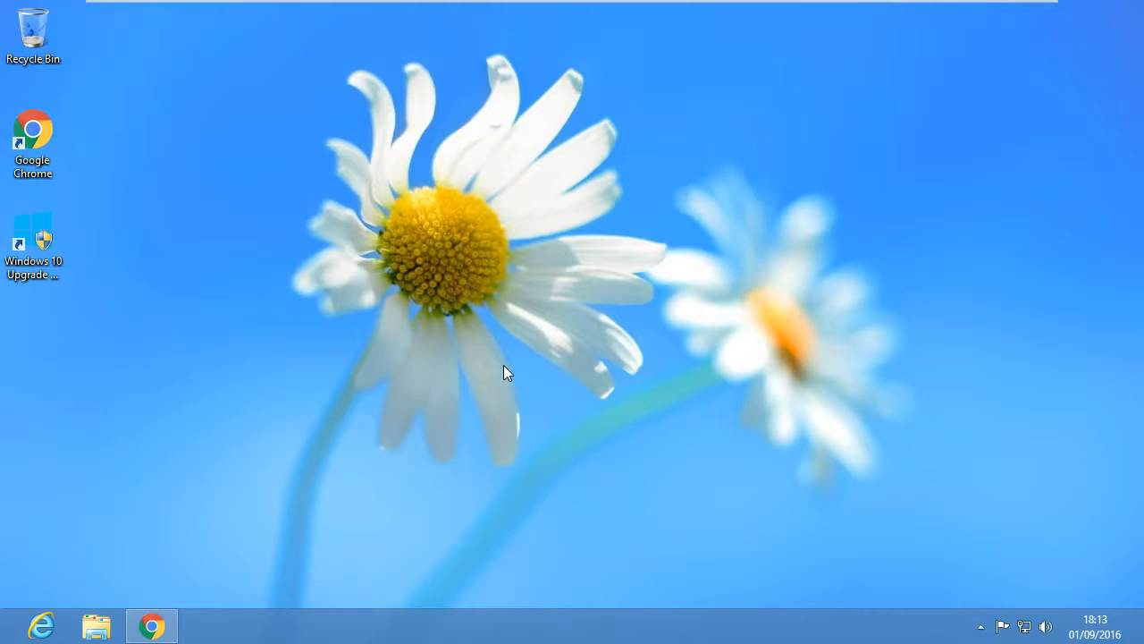
# - Restore the Google Chrome window from the taskbar
pyautogui.click(282, 426)
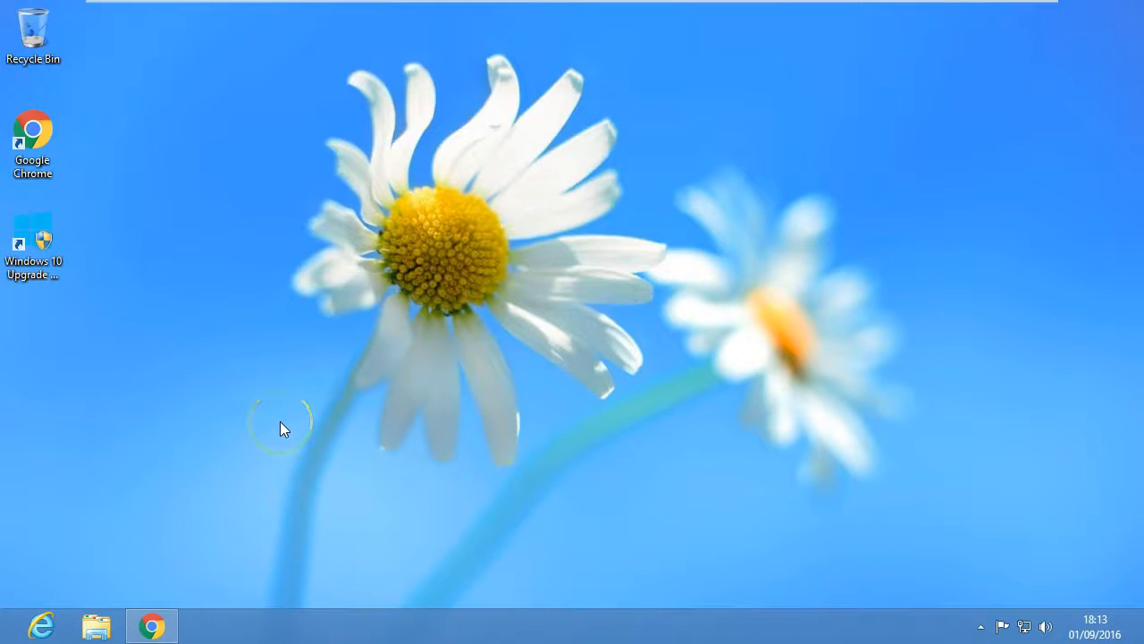
pyautogui.moveTo(151, 624)
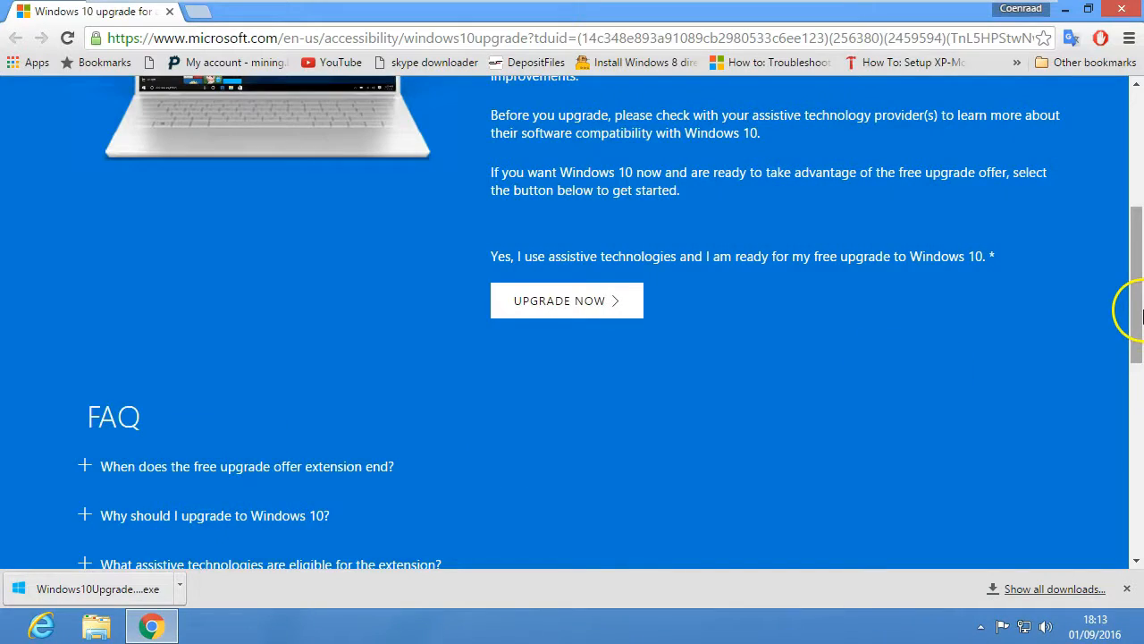
# - Launch the downloaded Windows10Upgrade.exe and approve it in User Account Control
pyautogui.scroll(3)
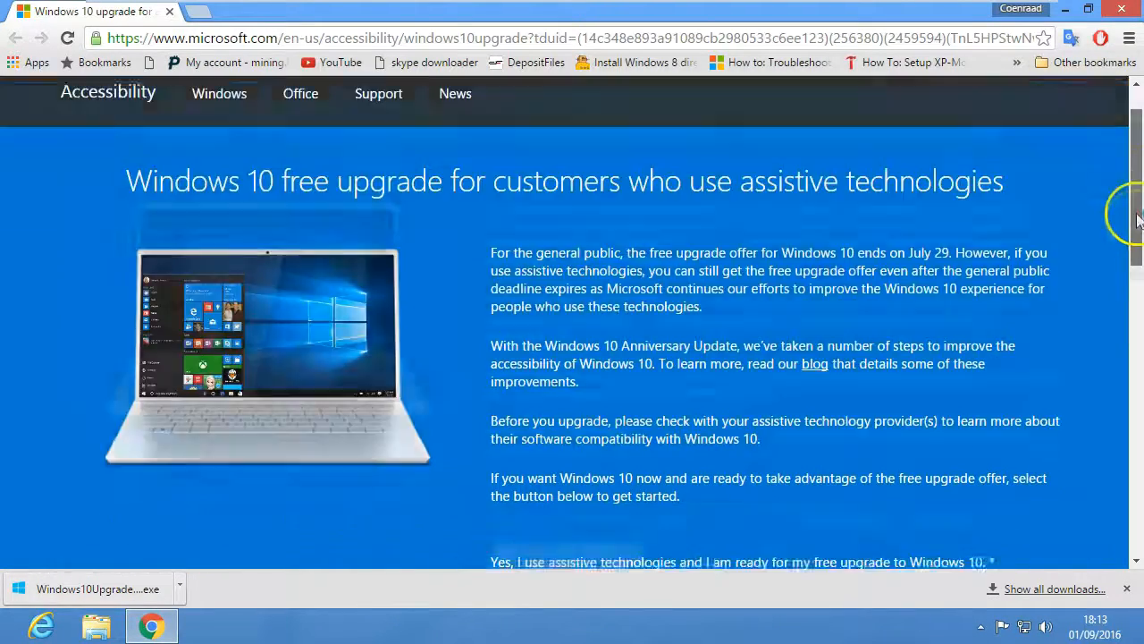
pyautogui.scroll(-3)
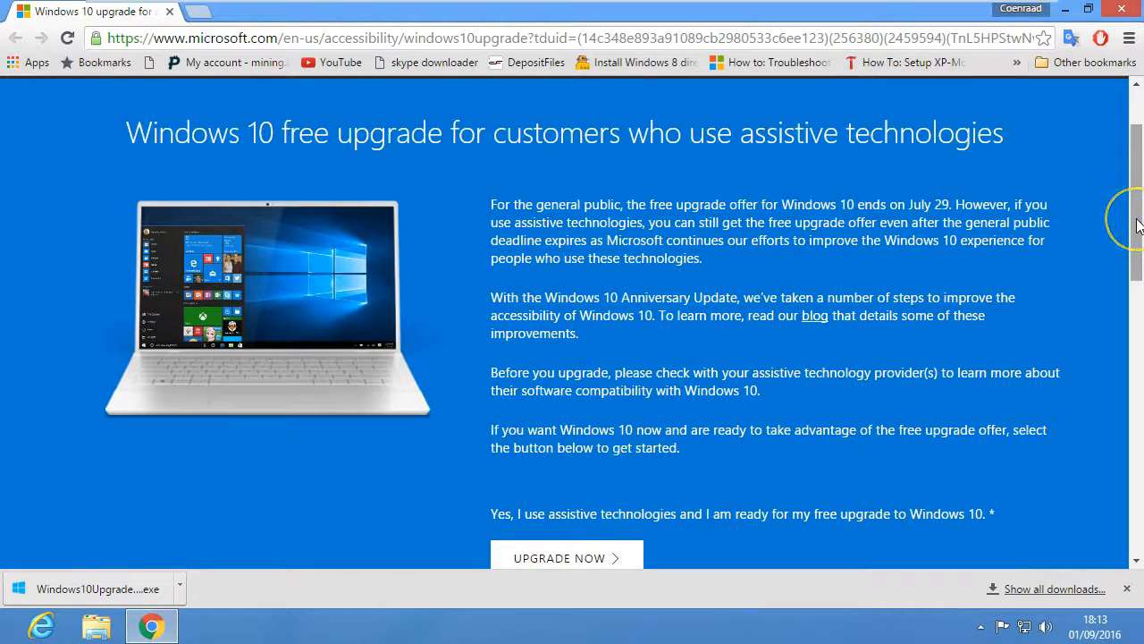
pyautogui.scroll(-3)
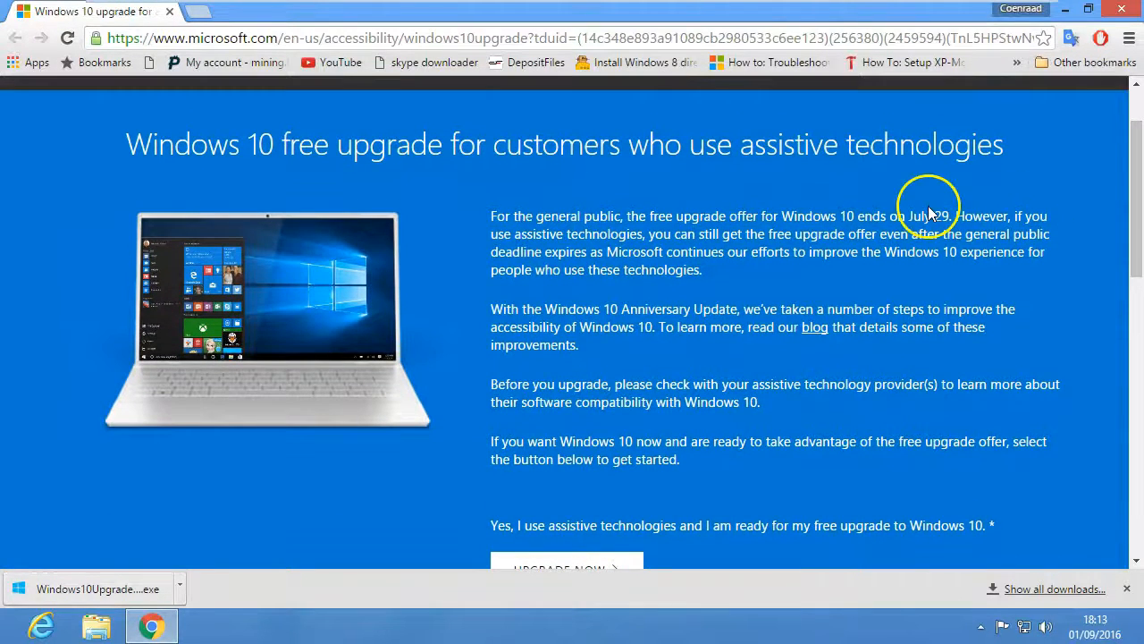
pyautogui.moveTo(1038, 365)
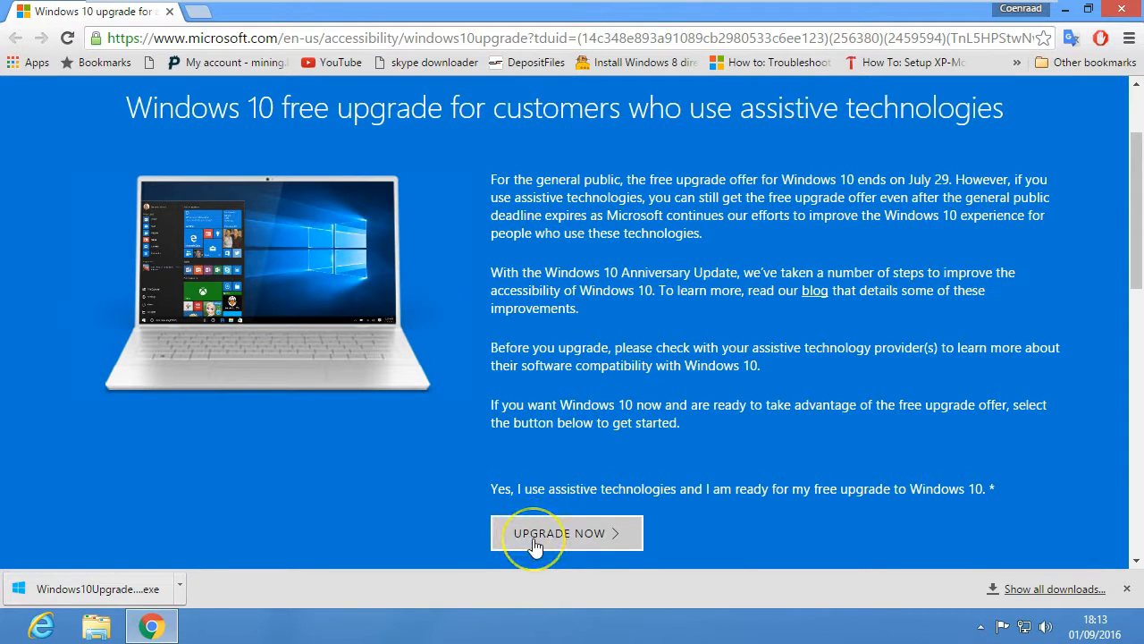
pyautogui.moveTo(570, 533)
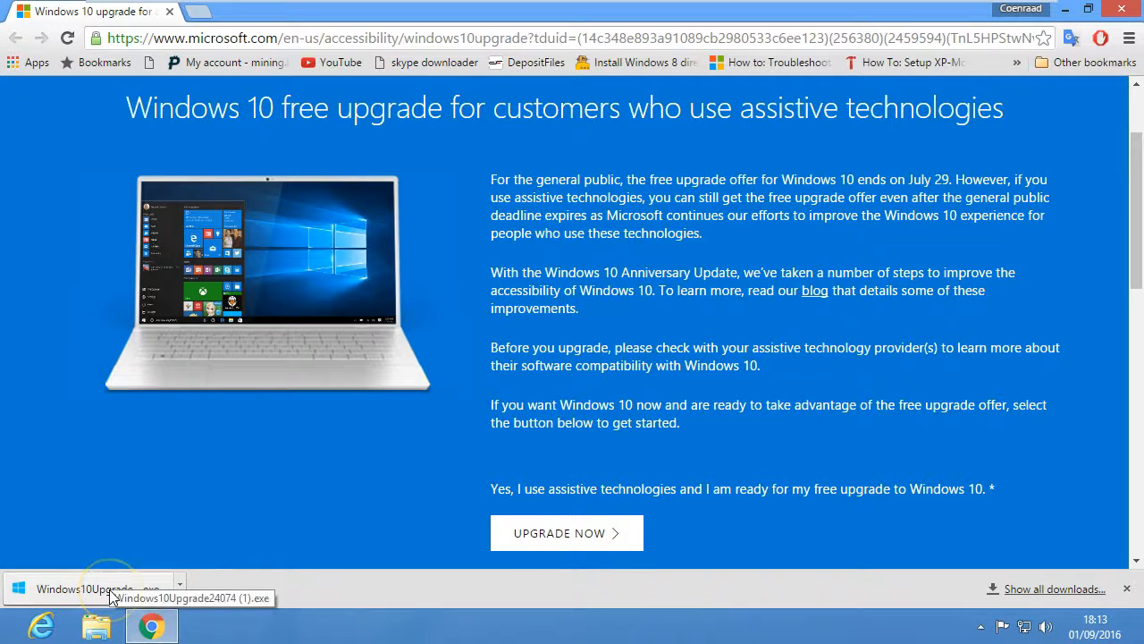
pyautogui.click(89, 589)
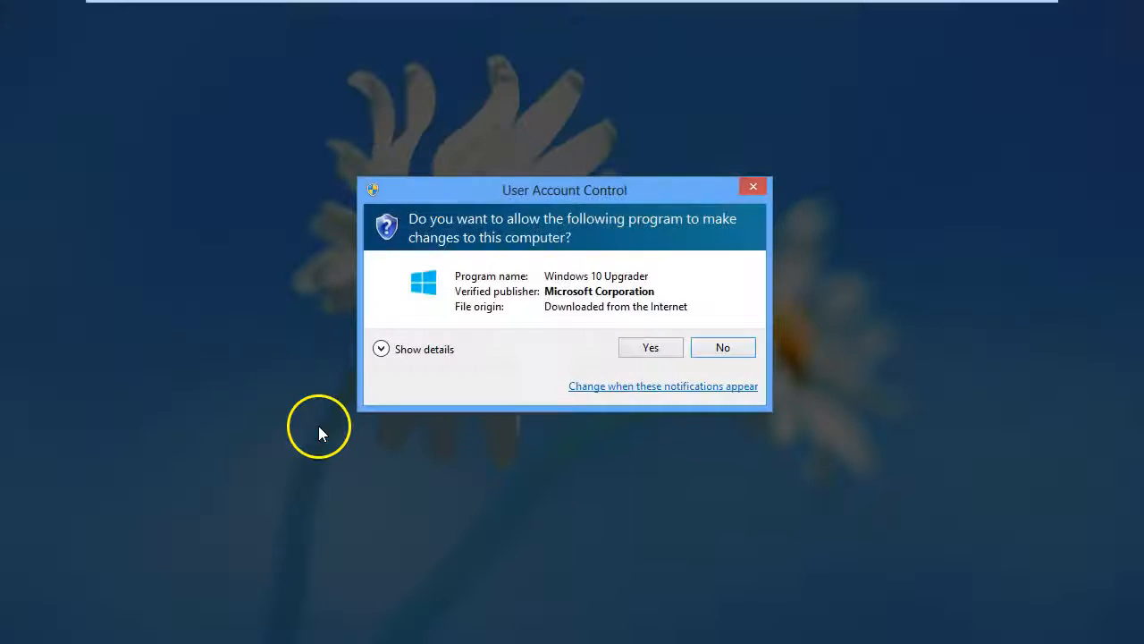
pyautogui.click(650, 347)
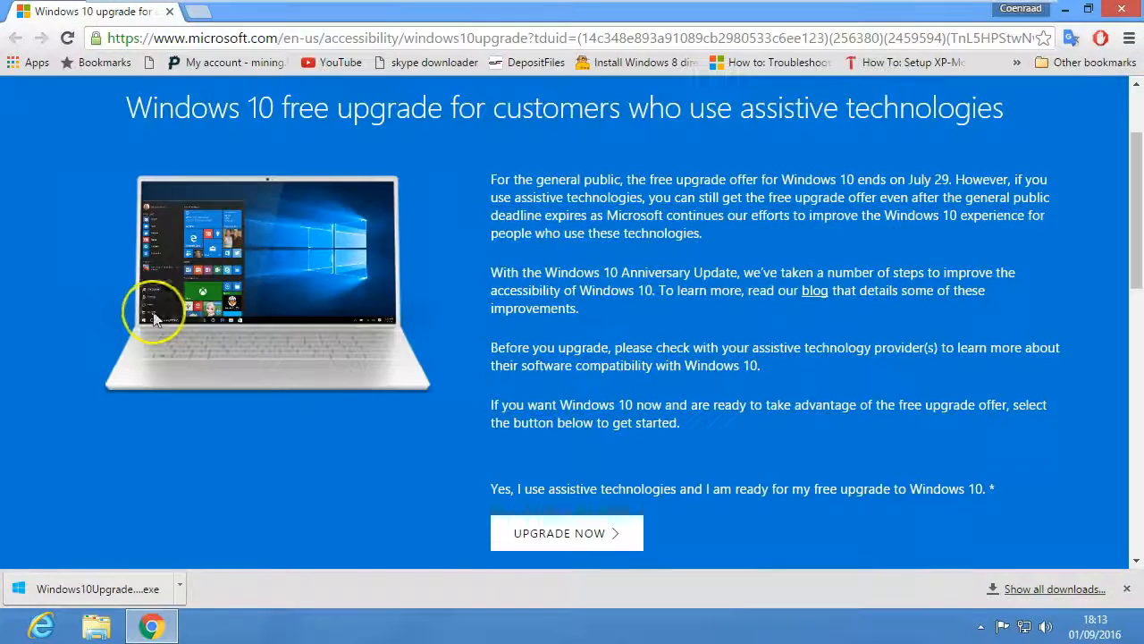
pyautogui.moveTo(1045, 375)
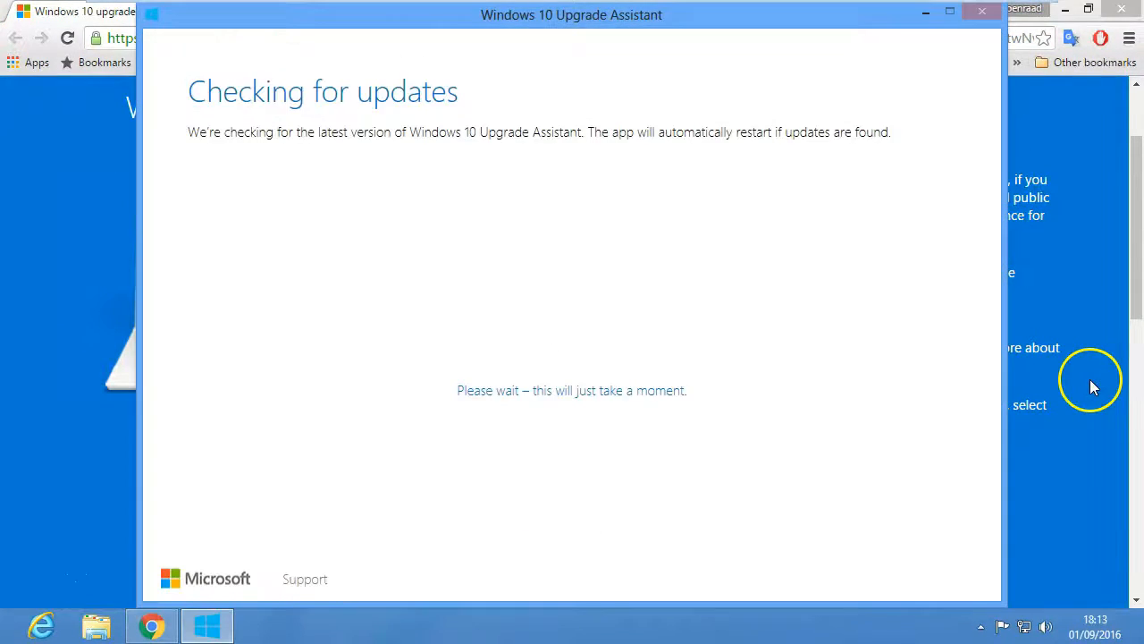
pyautogui.moveTo(774, 322)
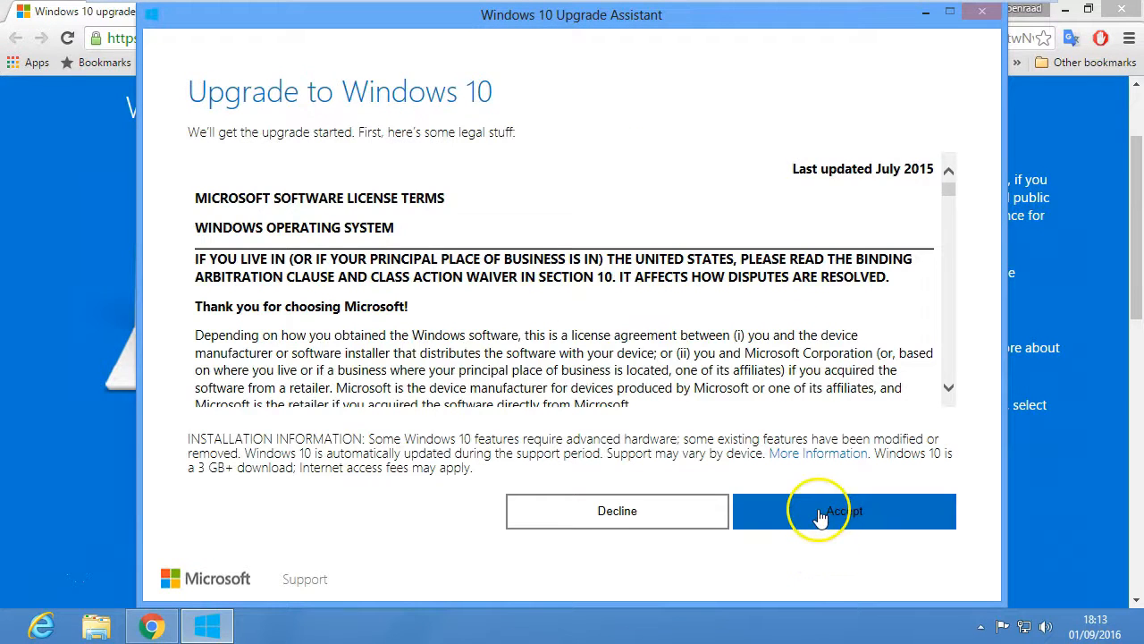
# - Accept the Windows 10 license terms
pyautogui.click(843, 510)
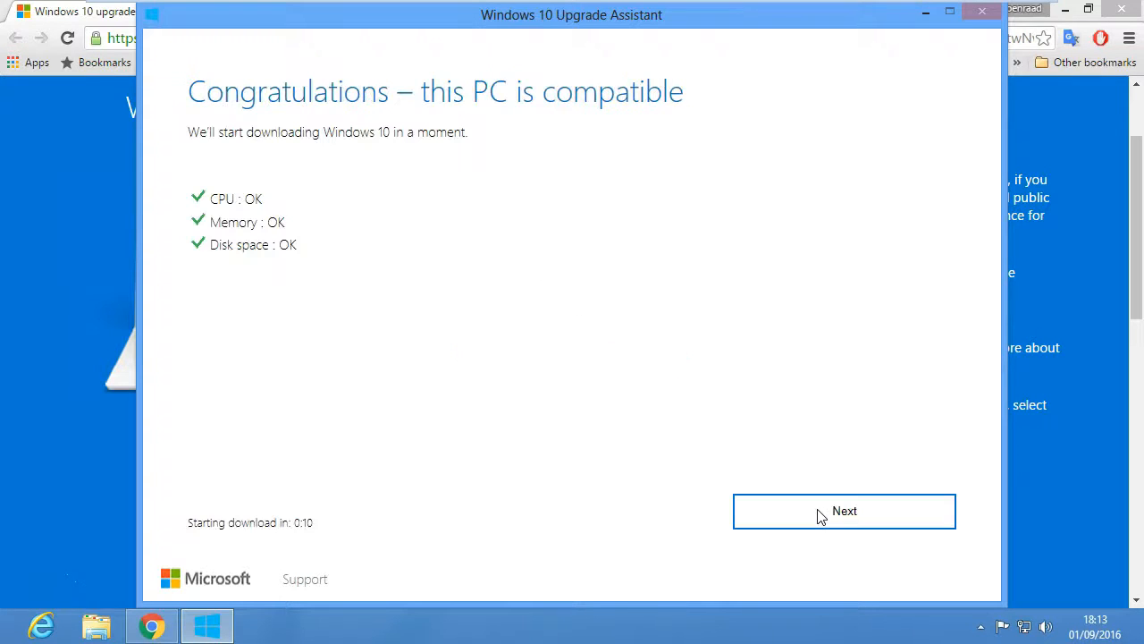
pyautogui.moveTo(472, 164)
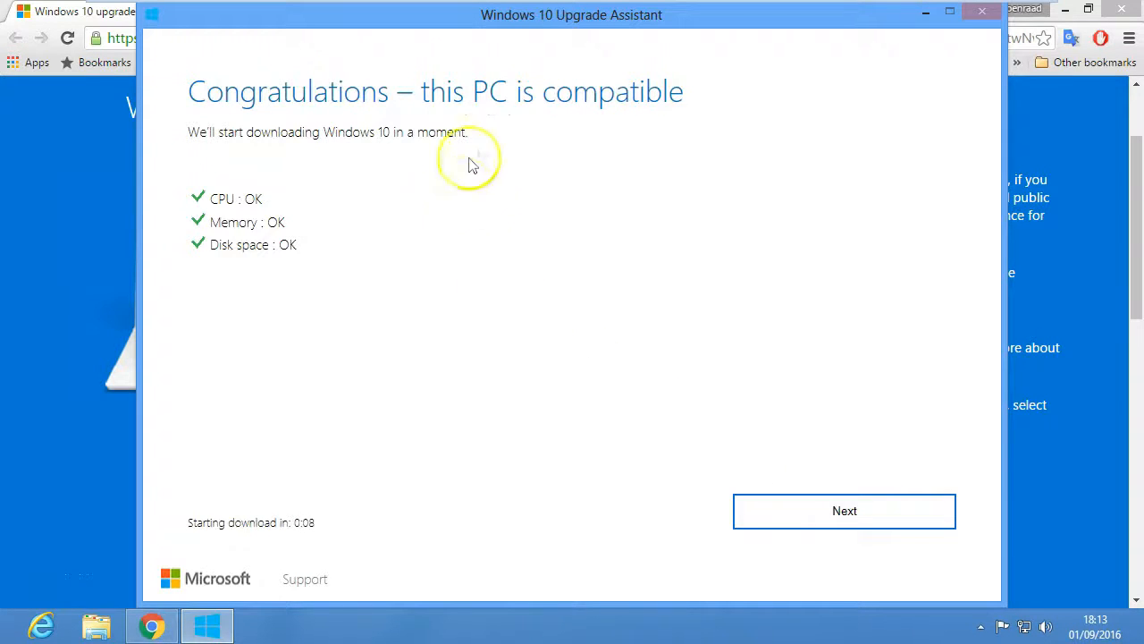
pyautogui.moveTo(525, 121)
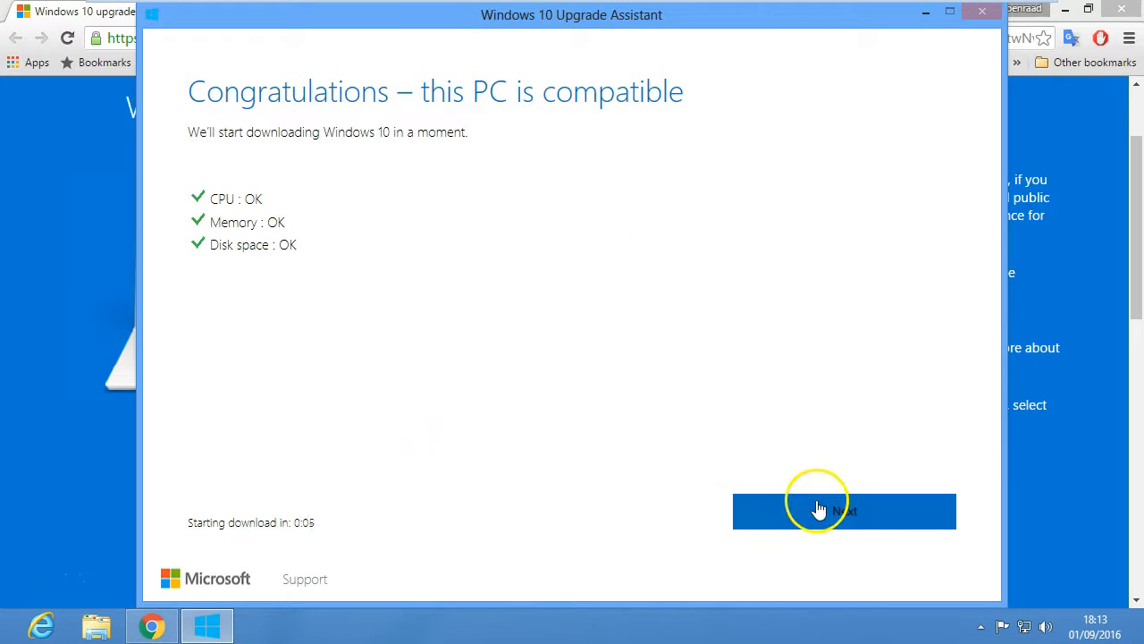
# - Start the Windows 10 download, then request to cancel the upgrade
pyautogui.click(843, 511)
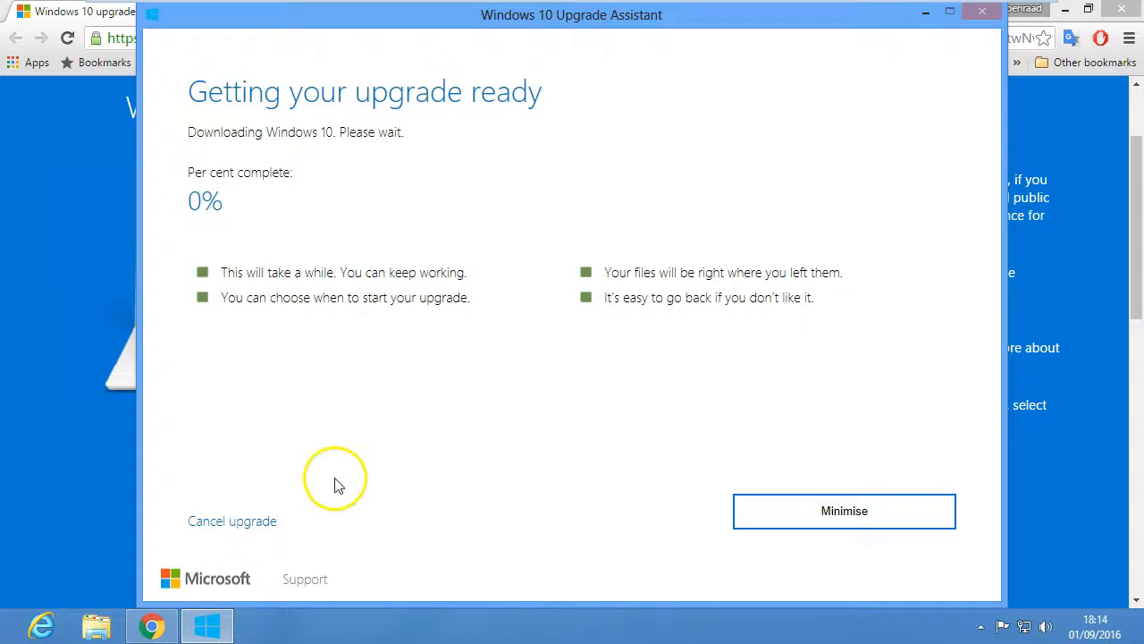
pyautogui.click(231, 520)
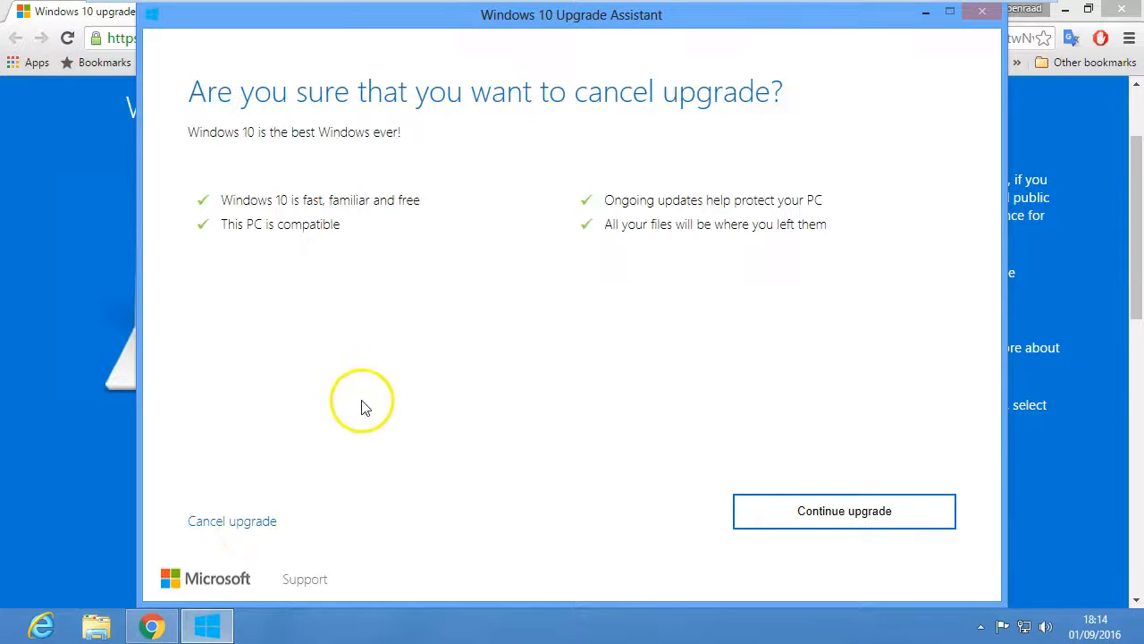